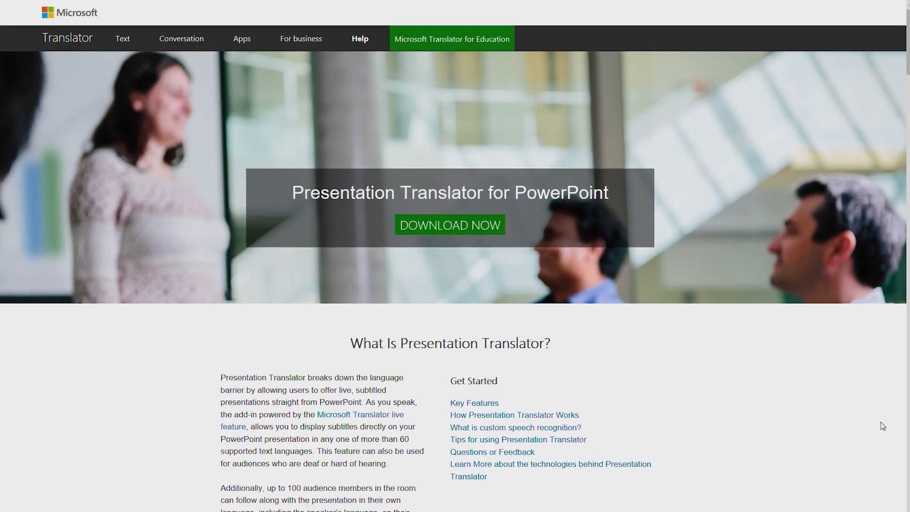
Bring up the Start Subtitles setup from the Slide Show ribbon's Microsoft Translator group.
scroll(down, 3)
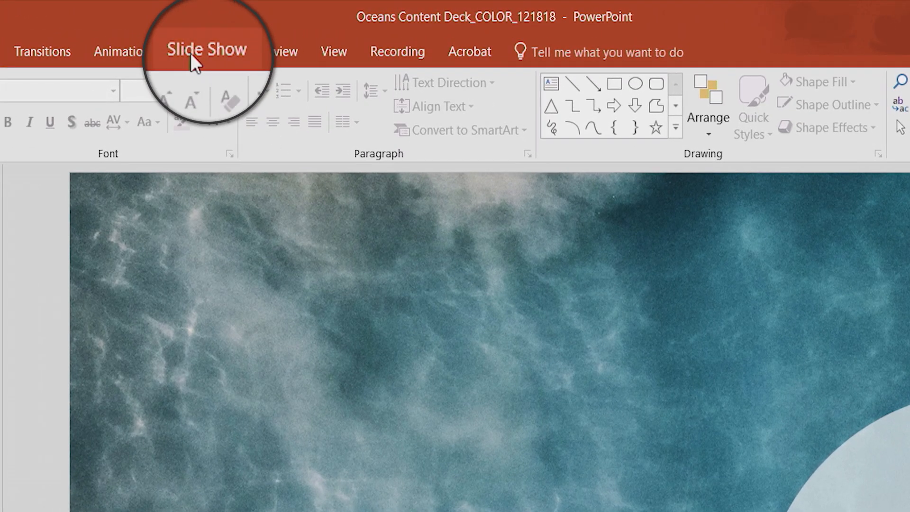
click(207, 52)
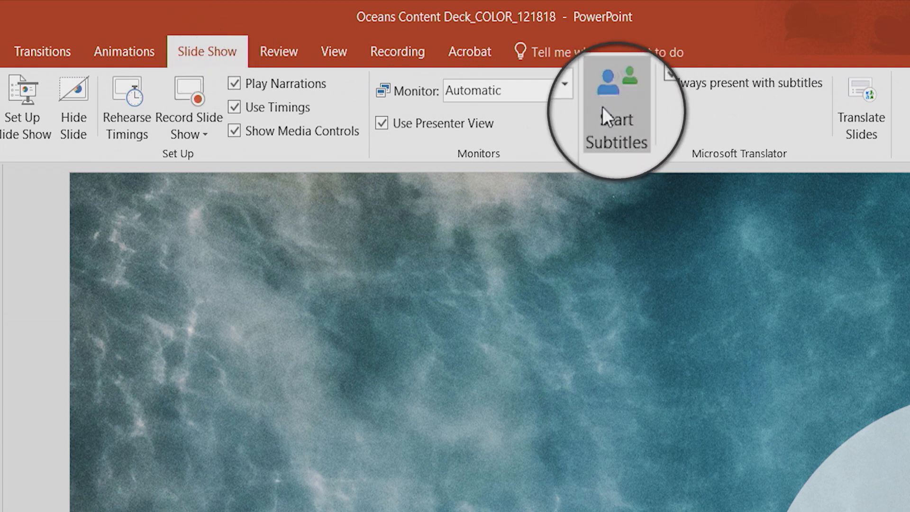
click(617, 108)
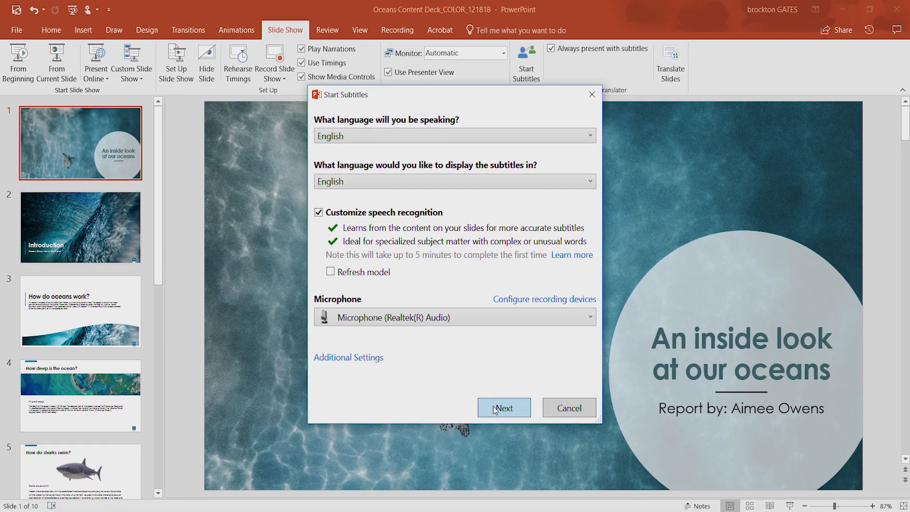
Start presenting full screen with live subtitles reading "An inside look at our oceans.".
click(503, 408)
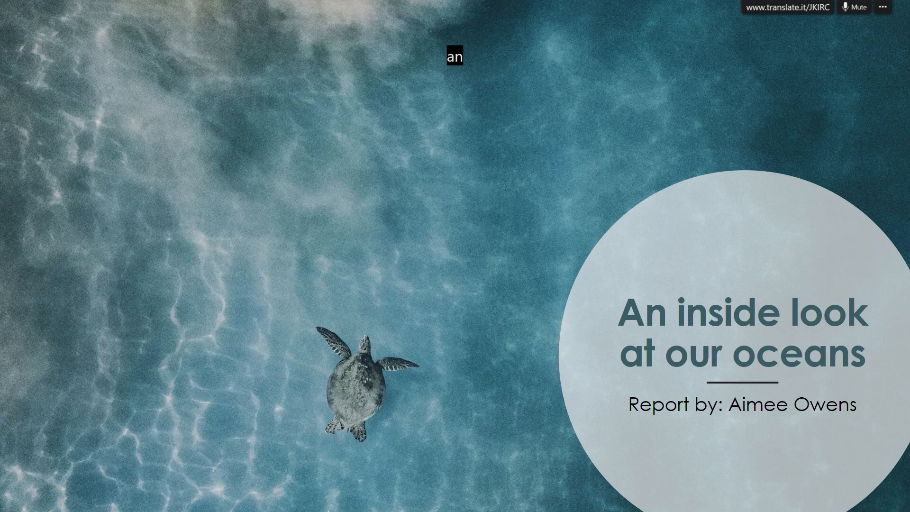
text(An inside look at our oceans.)
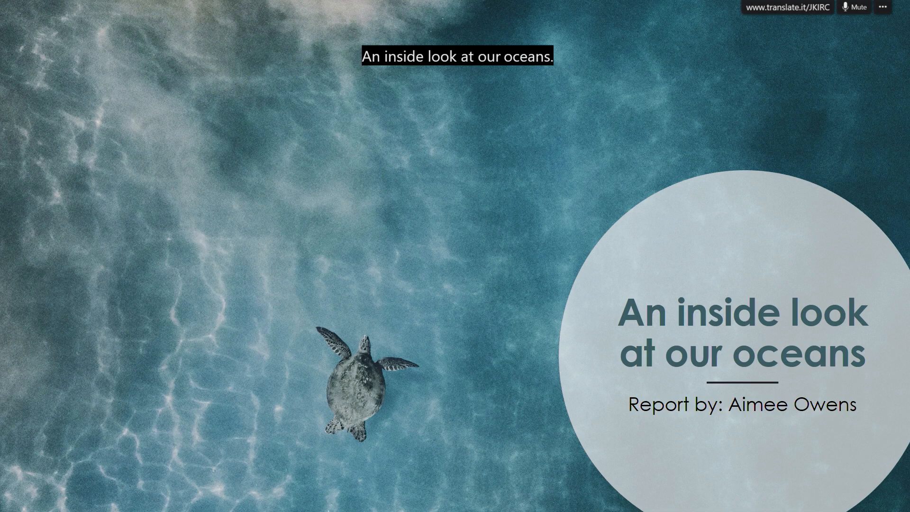